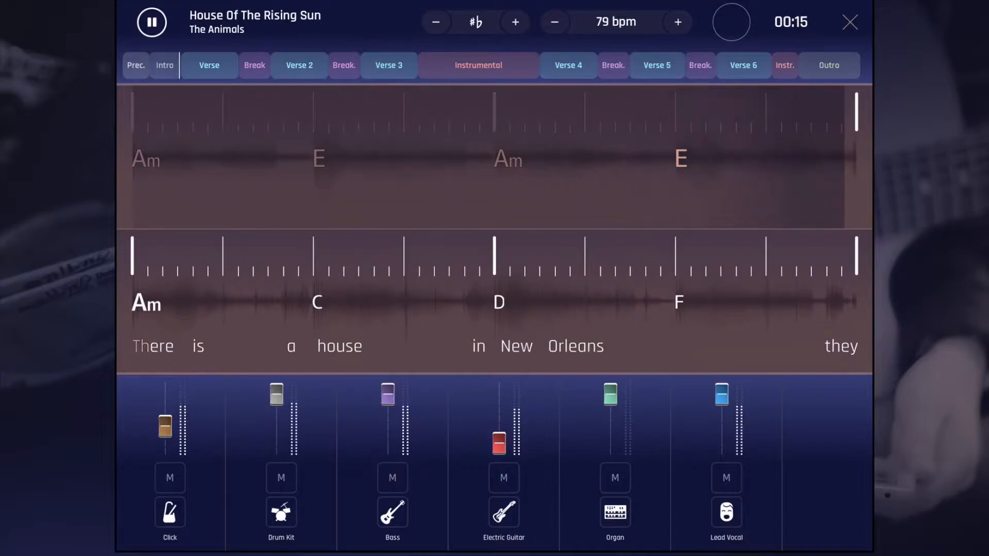
Use the two top-bar controls while the Intro and first Verse chords scroll by.
click(554, 22)
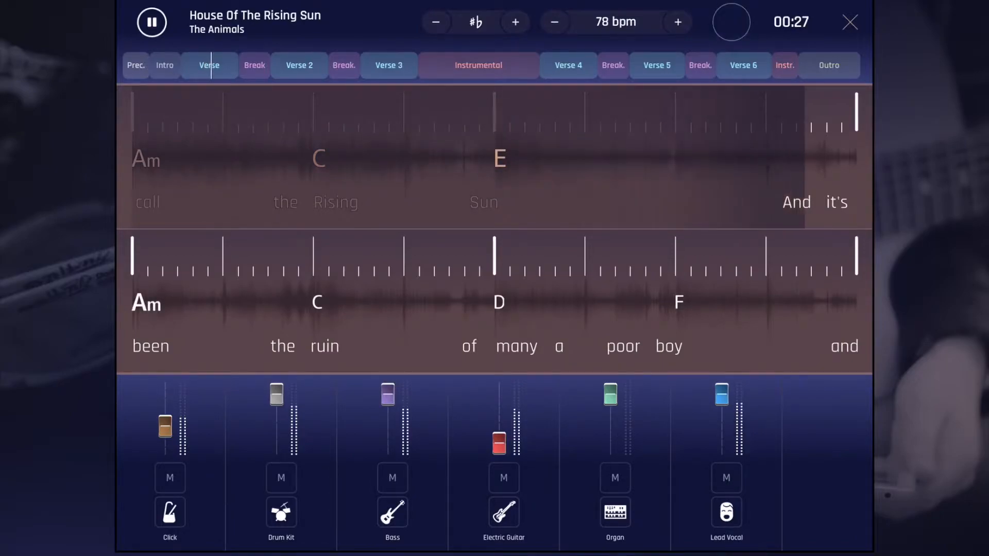
click(555, 22)
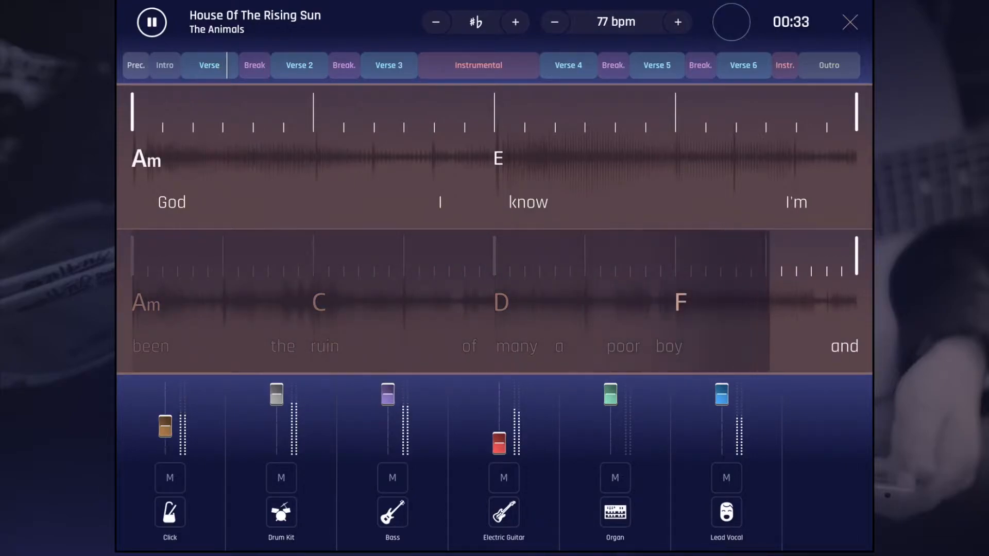
click(554, 22)
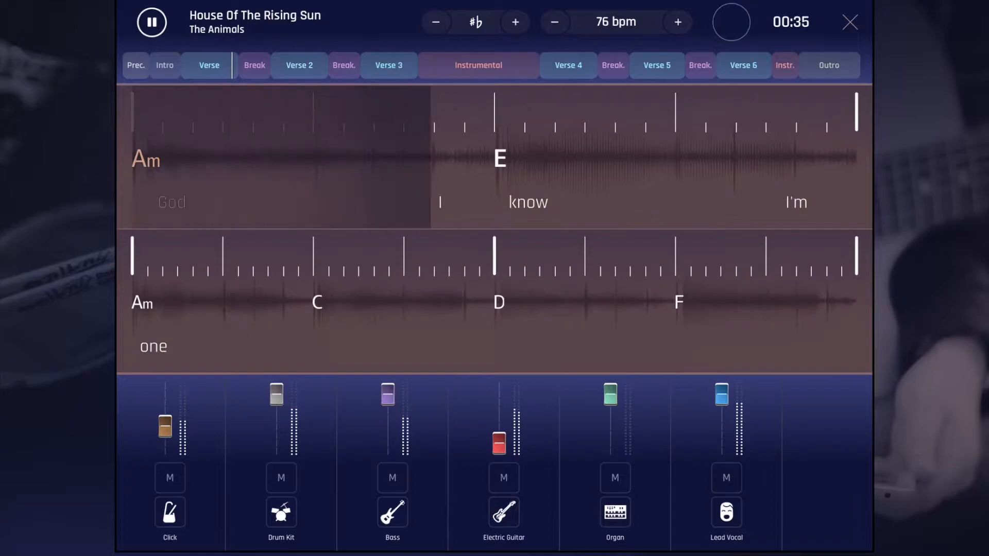
click(678, 23)
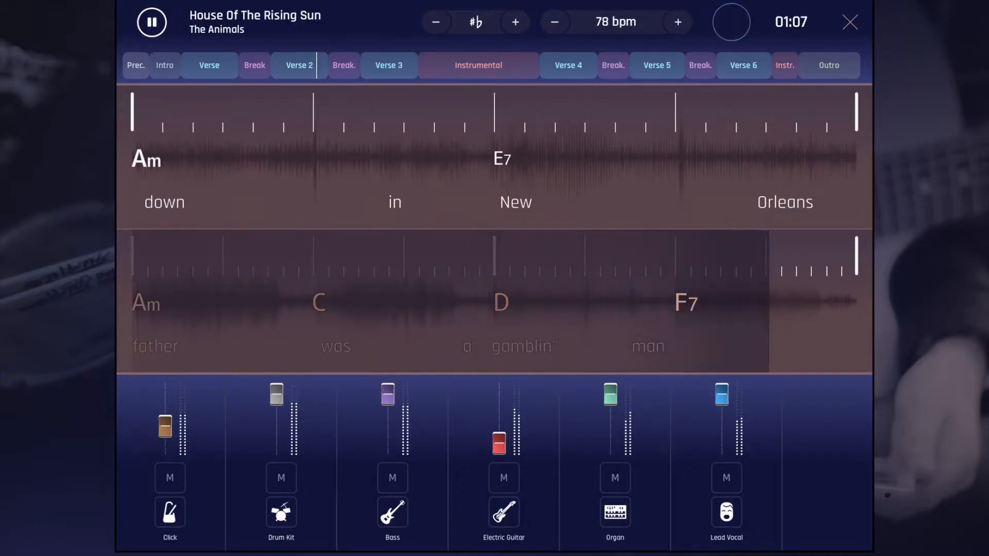
Use the top-bar controls as the Break and Verse 2 play through.
click(554, 22)
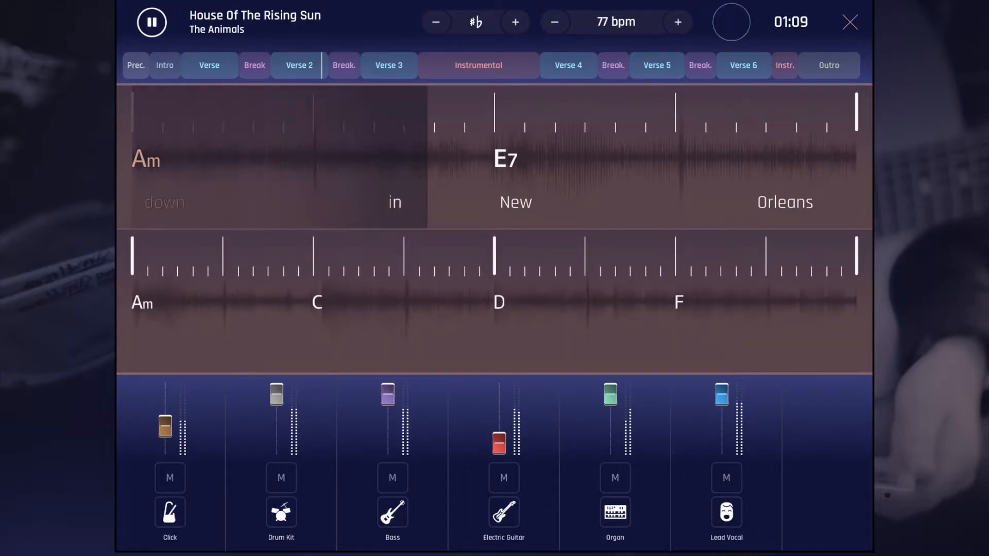
click(677, 22)
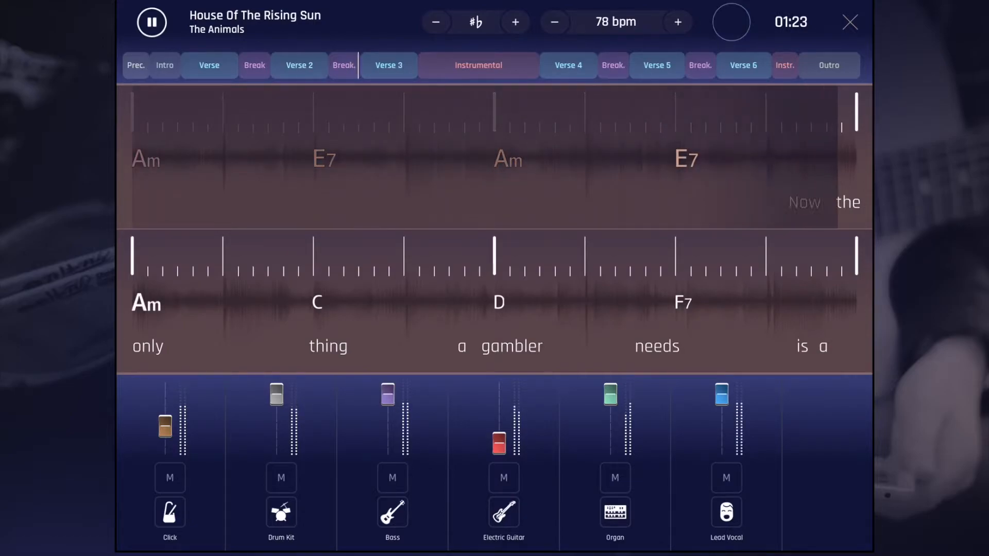
Use the top-bar controls while Verse 3 plays into the Instrumental section.
click(554, 22)
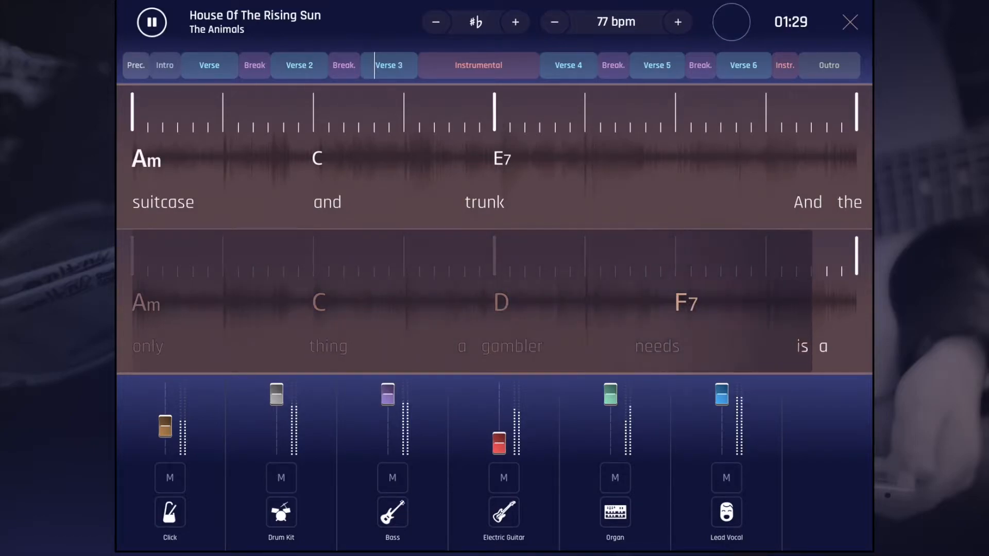
click(677, 22)
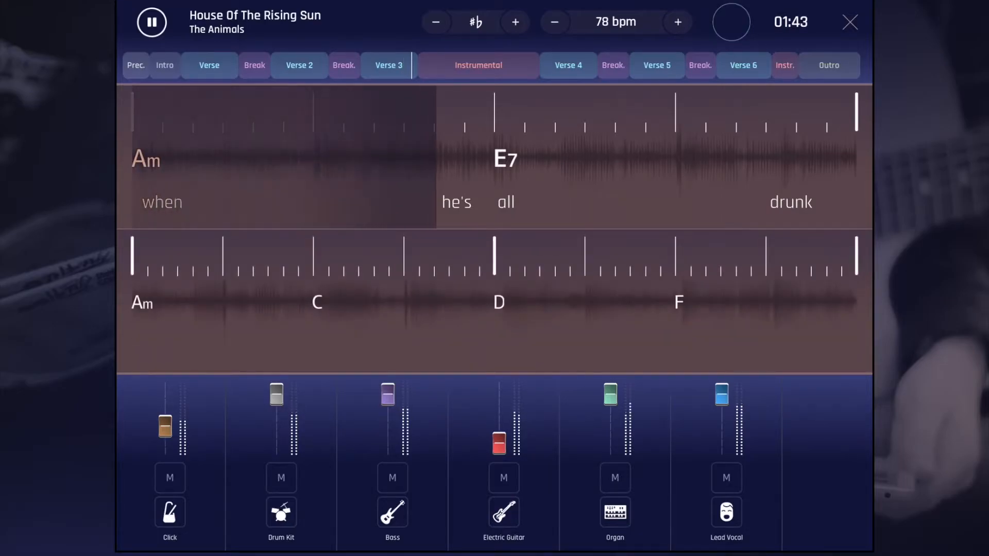
click(678, 22)
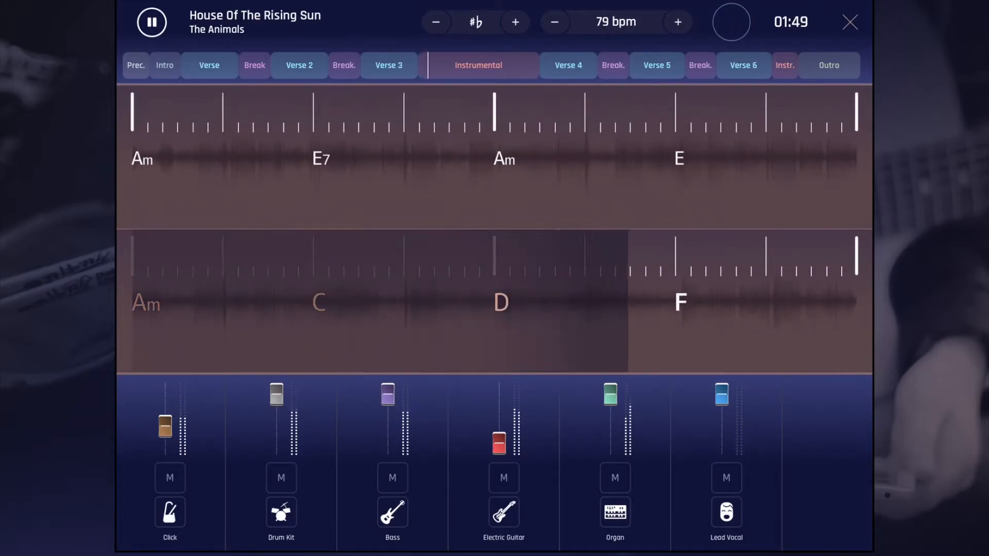
Use the top-bar controls through the Instrumental section and into Verse 4.
click(555, 22)
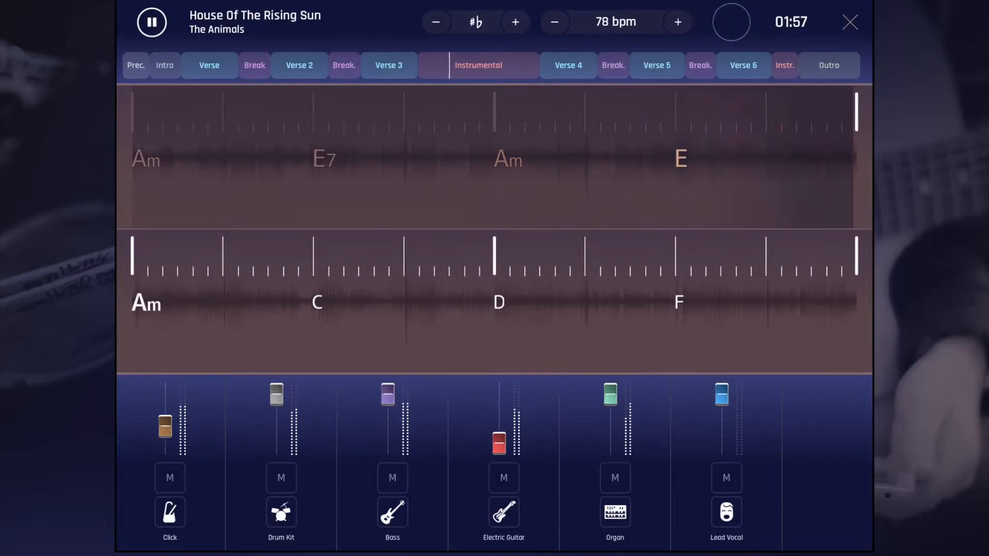
click(678, 22)
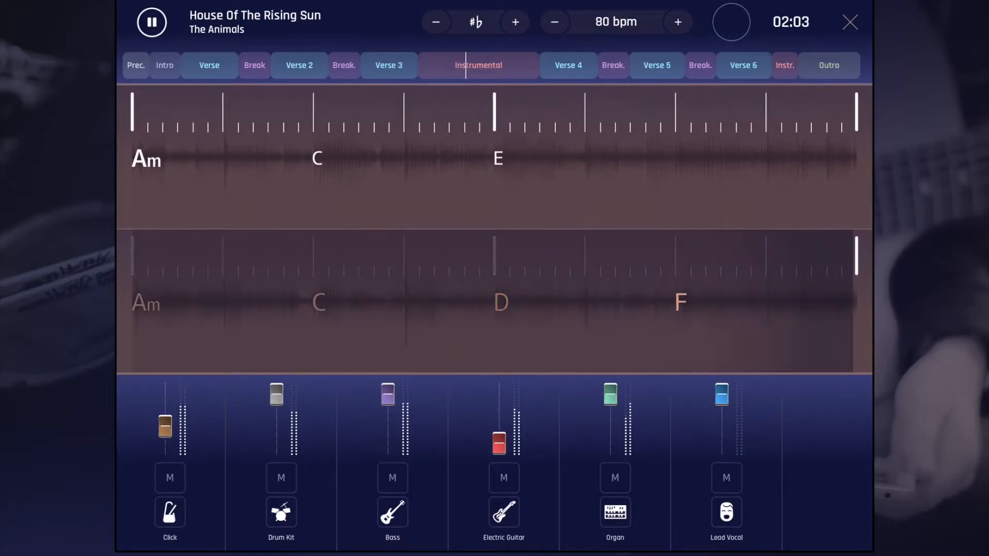
click(678, 22)
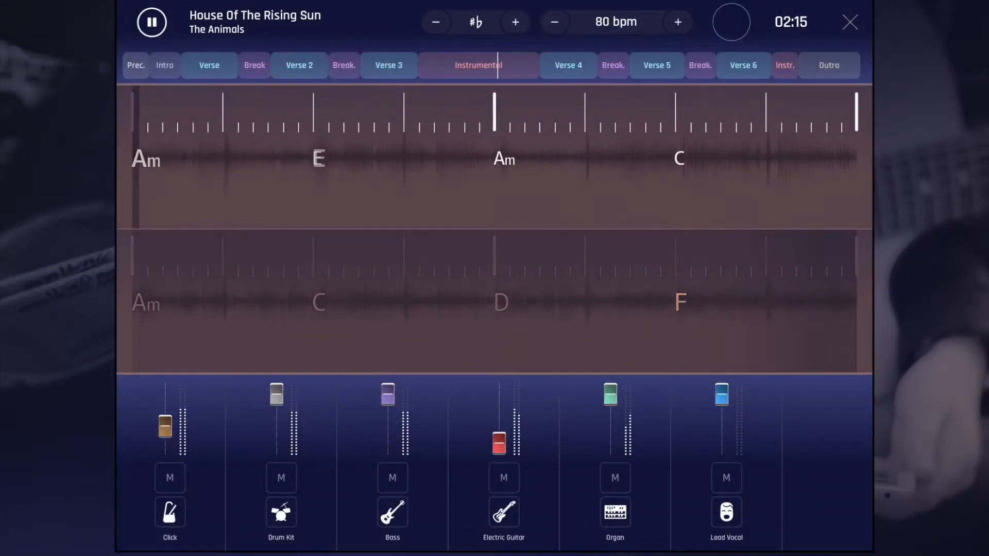
click(677, 22)
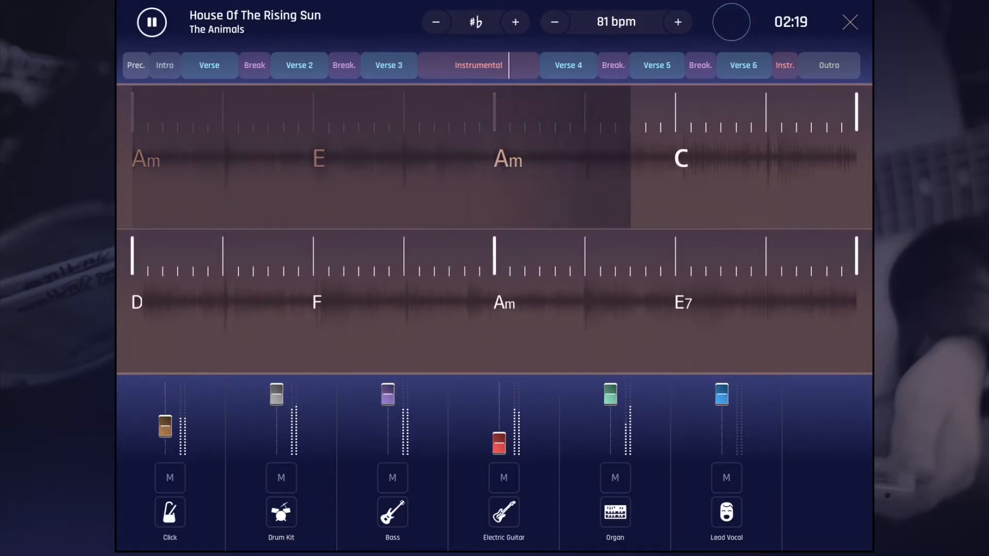
click(555, 23)
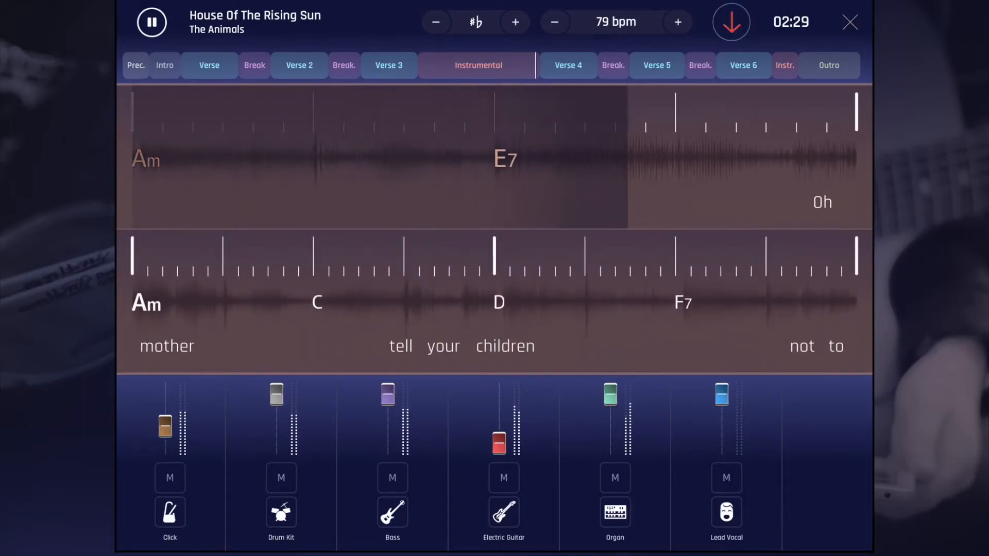
click(553, 22)
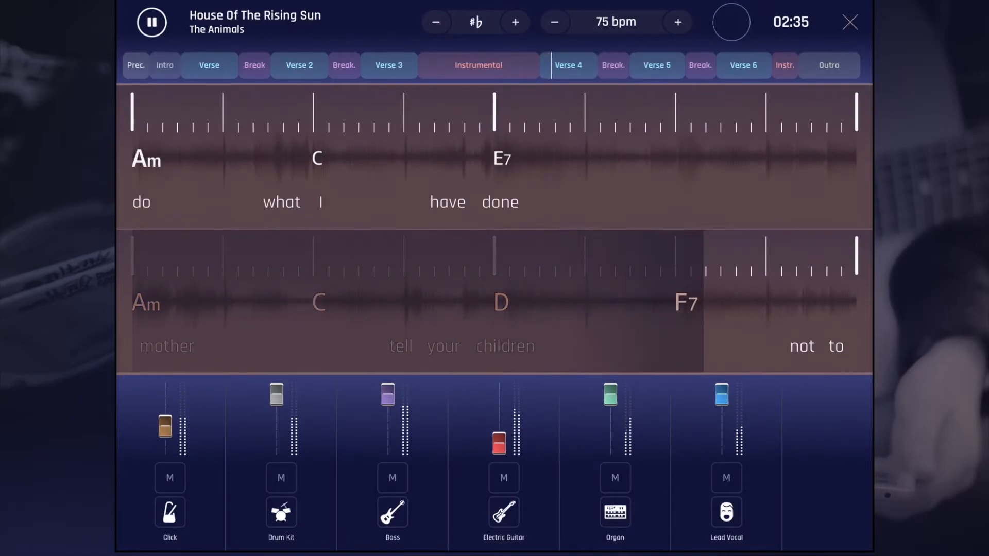
Use a top-bar control as Verse 4 ends and the next Break begins.
click(678, 22)
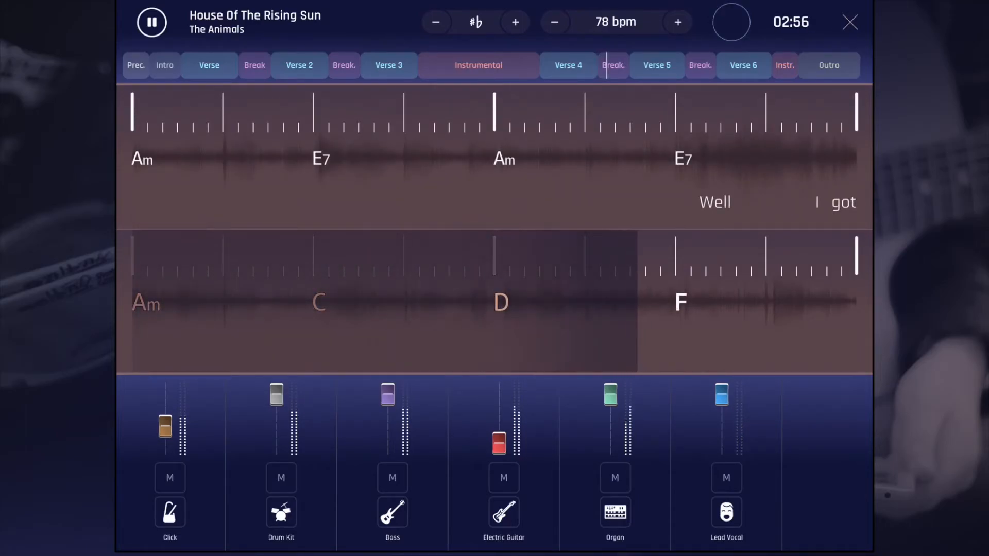
Use the top-bar controls while Verse 5 and its break play into Verse 6.
click(677, 22)
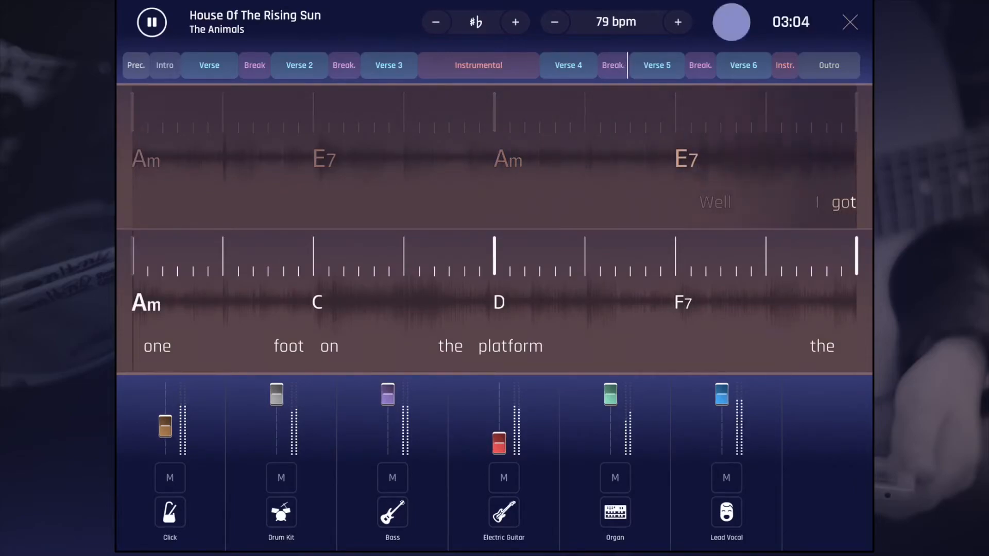
click(678, 23)
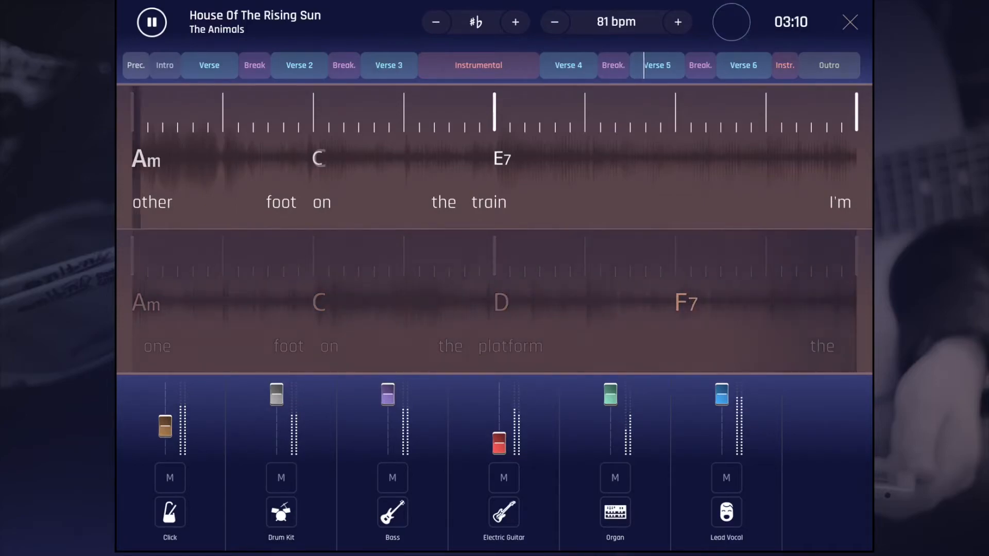
click(555, 22)
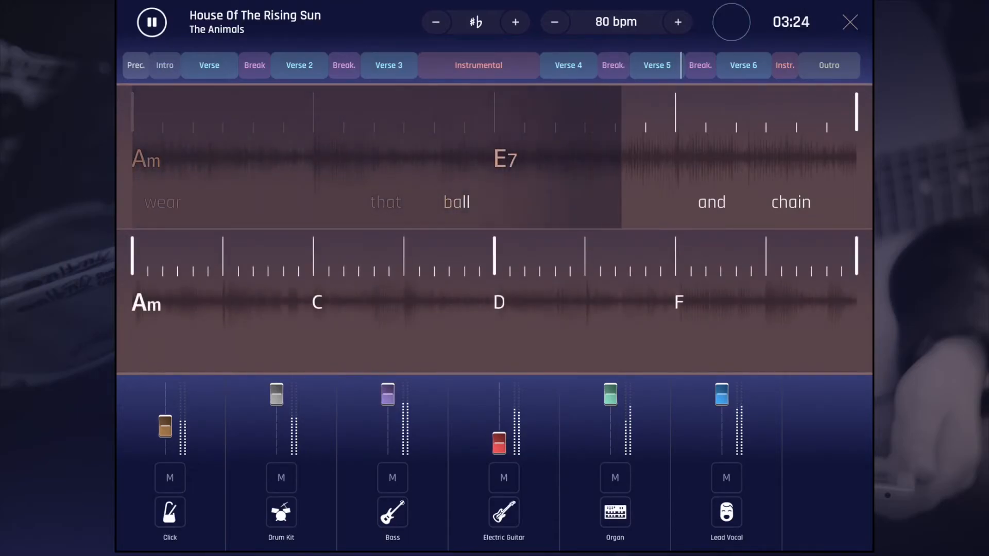
click(554, 22)
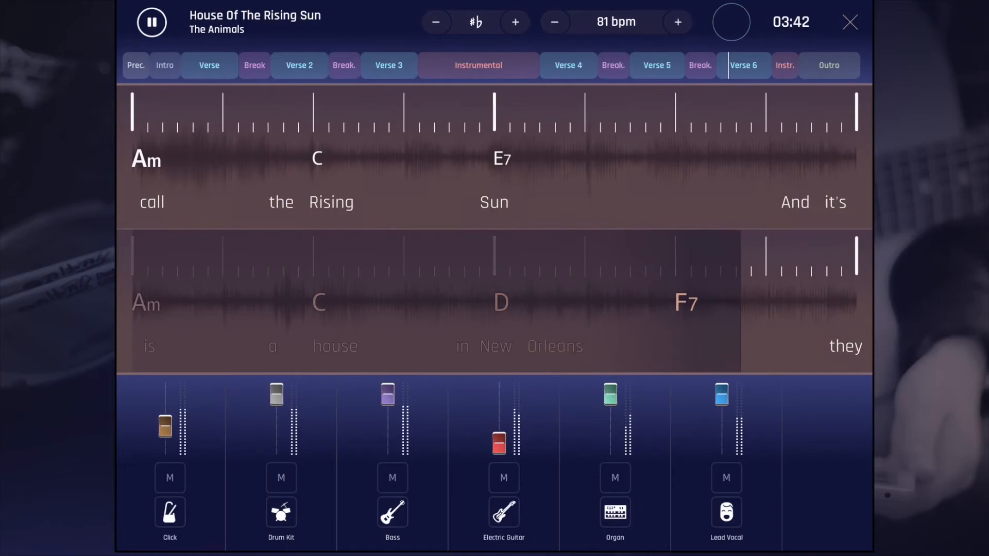
Use the top-bar controls as Verse 6 reaches its closing lyric.
click(555, 22)
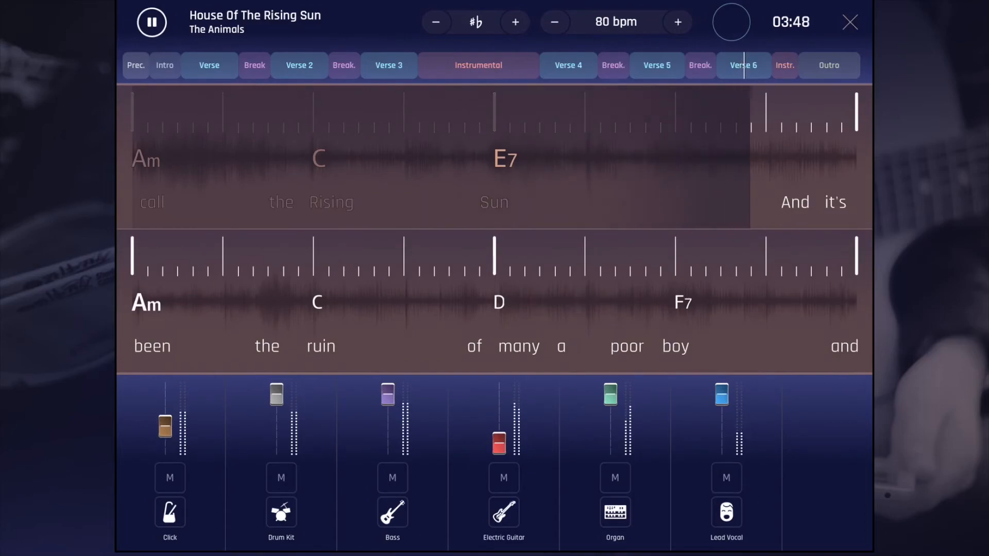
click(677, 22)
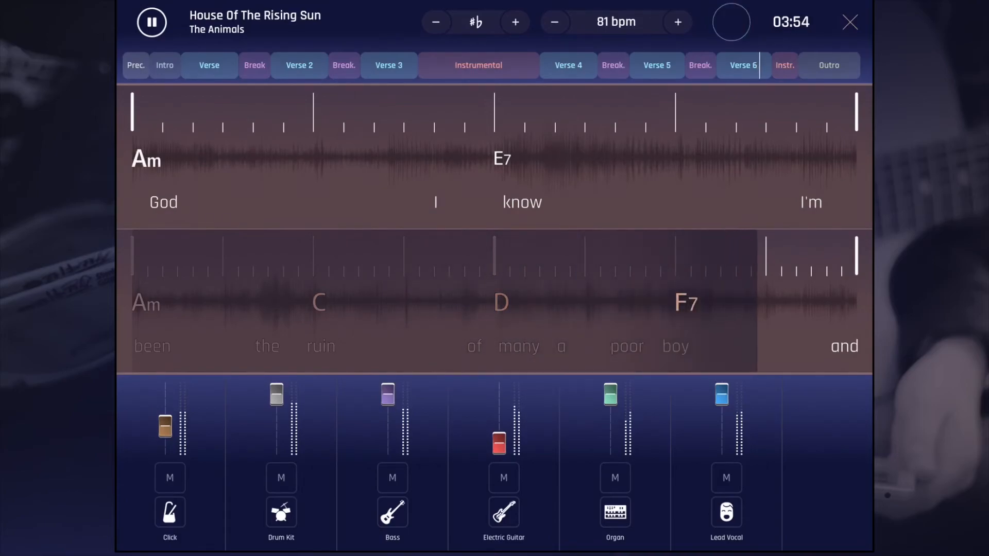
click(555, 22)
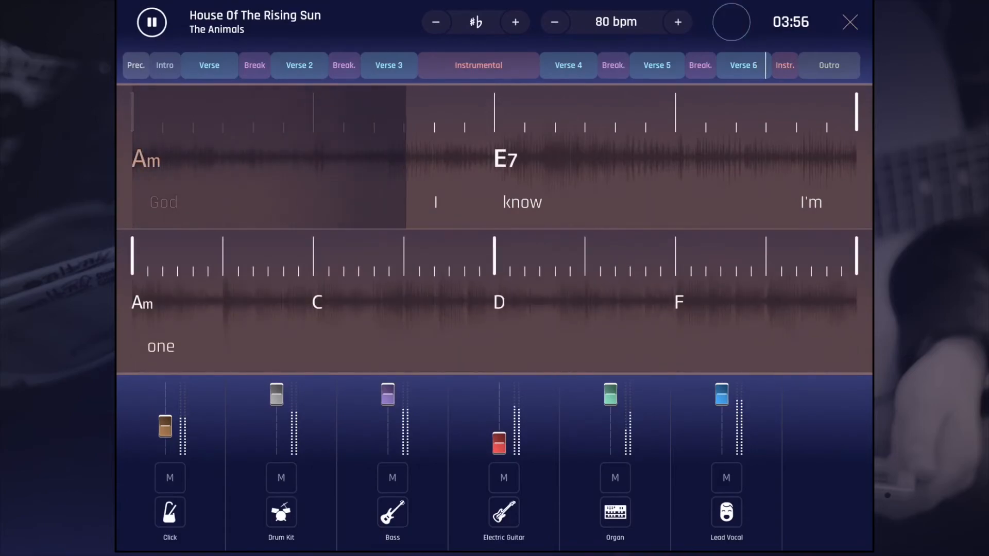